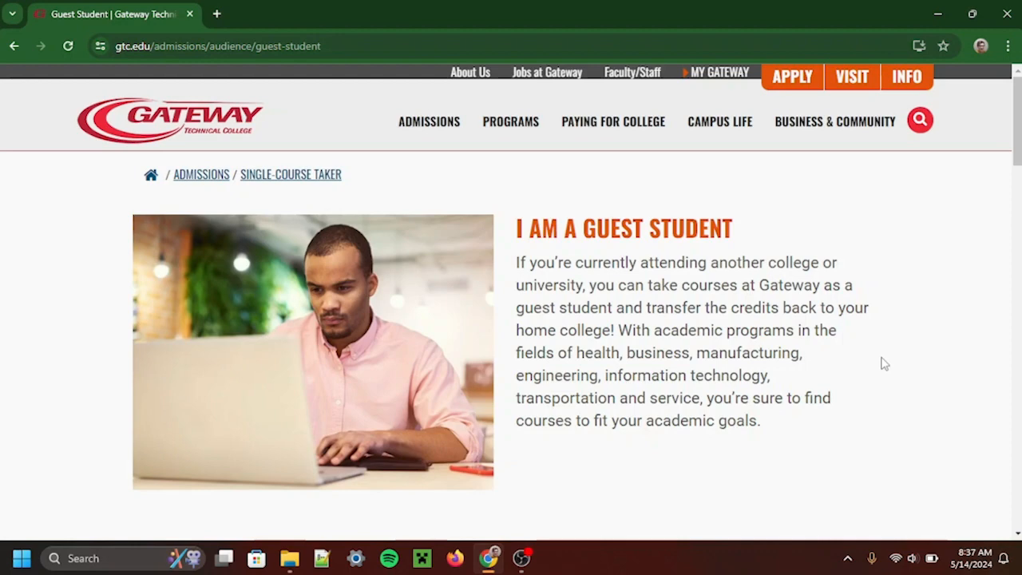
# Scroll down the My Gateway home page toward Registration & Schedule
pyautogui.scroll(-3)
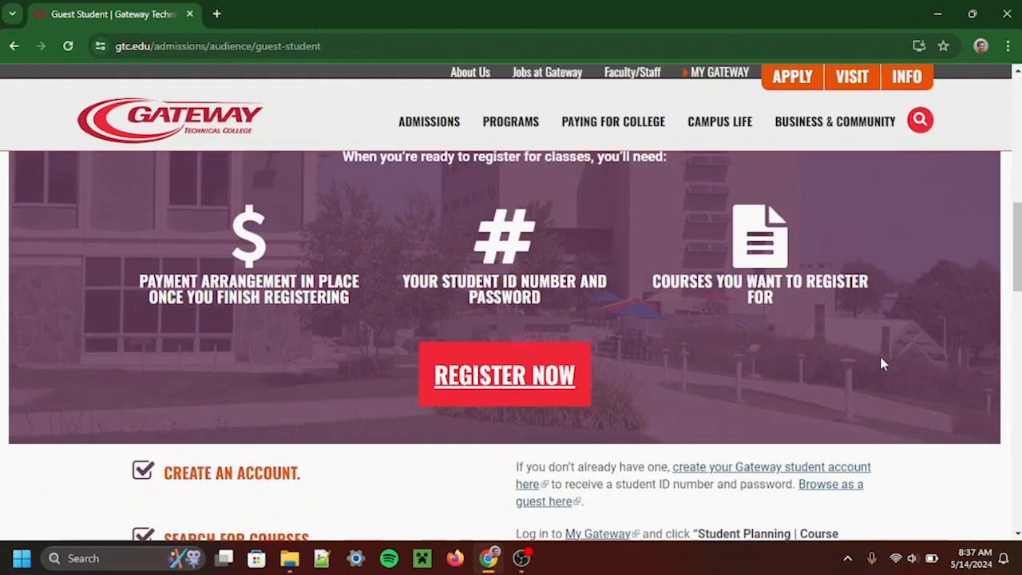
pyautogui.scroll(-3)
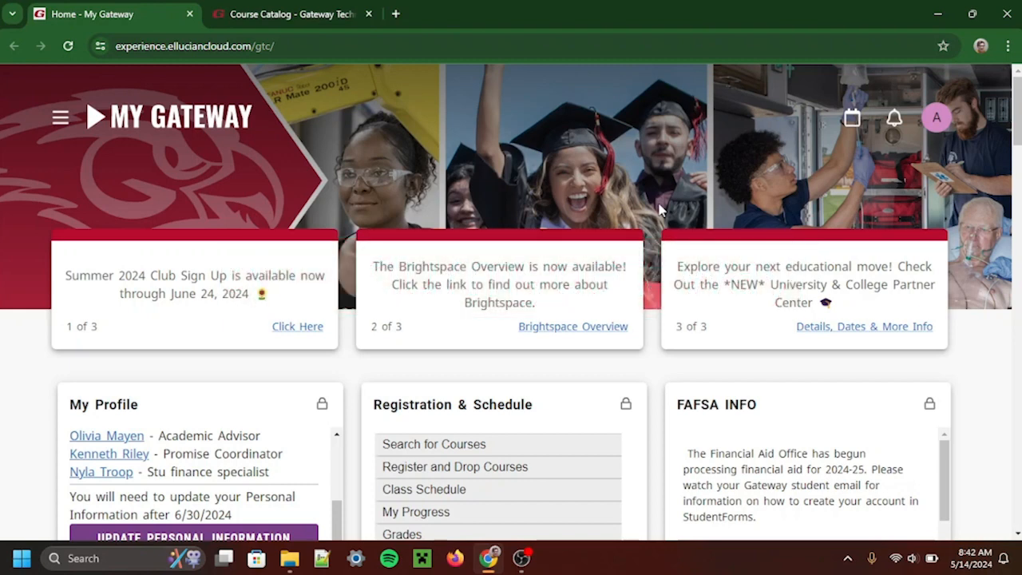
pyautogui.scroll(-3)
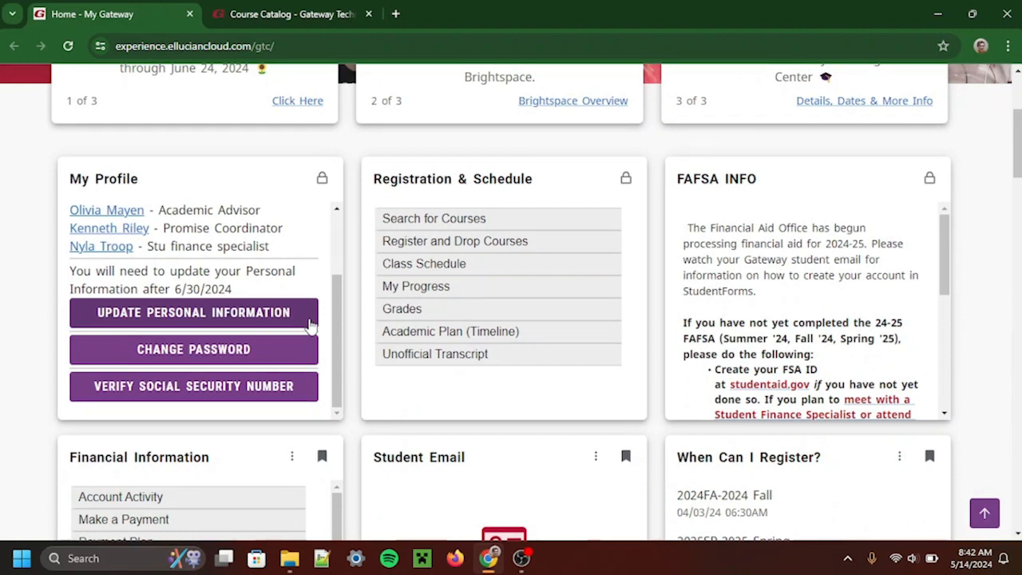
pyautogui.moveTo(340, 238)
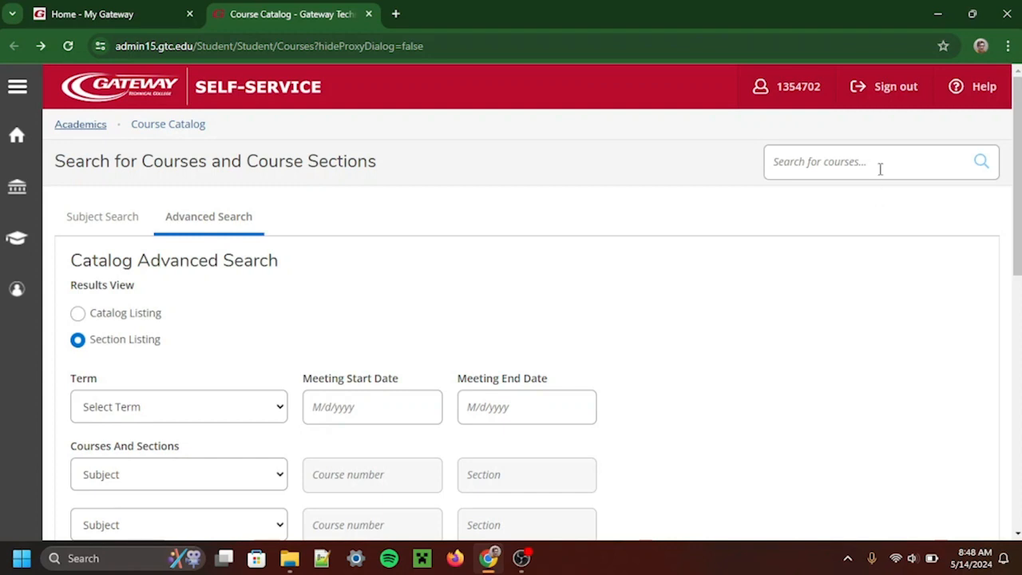
# Search the course catalog for 'Intro to Psychology'
pyautogui.write('Intro')
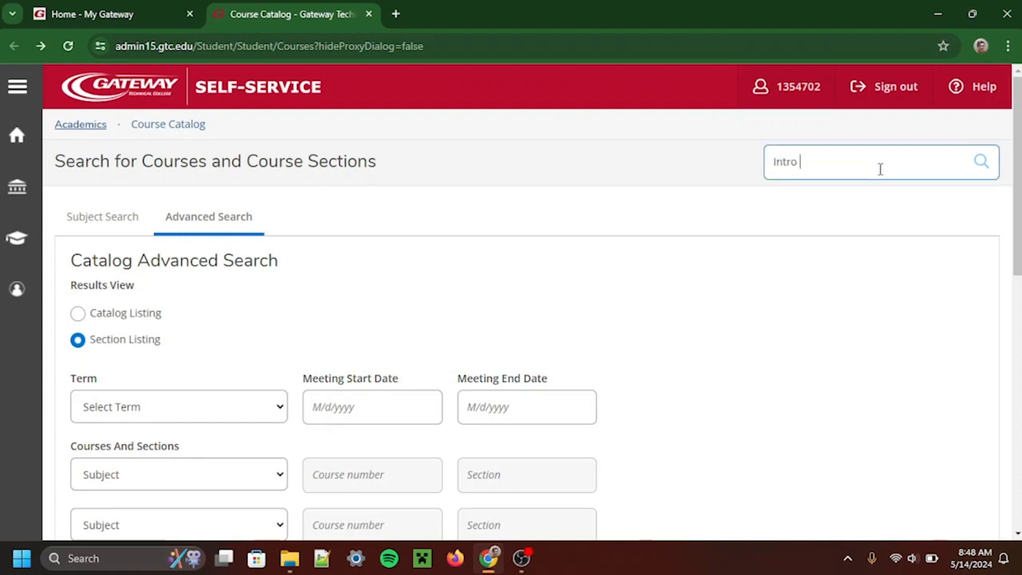
pyautogui.write('to Psychol')
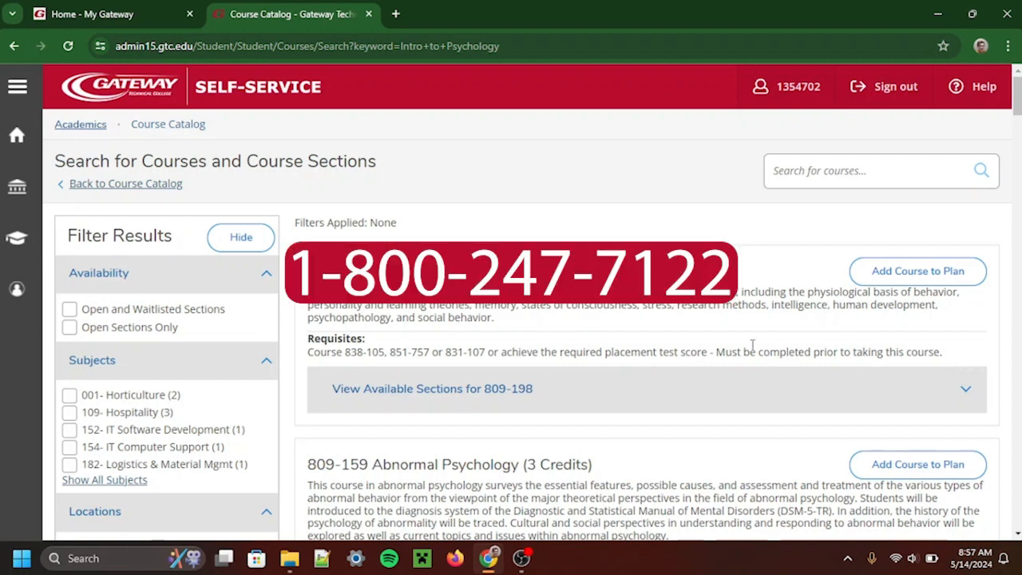
# Filter the psychology search results to the 2024 Fall term
pyautogui.scroll(-3)
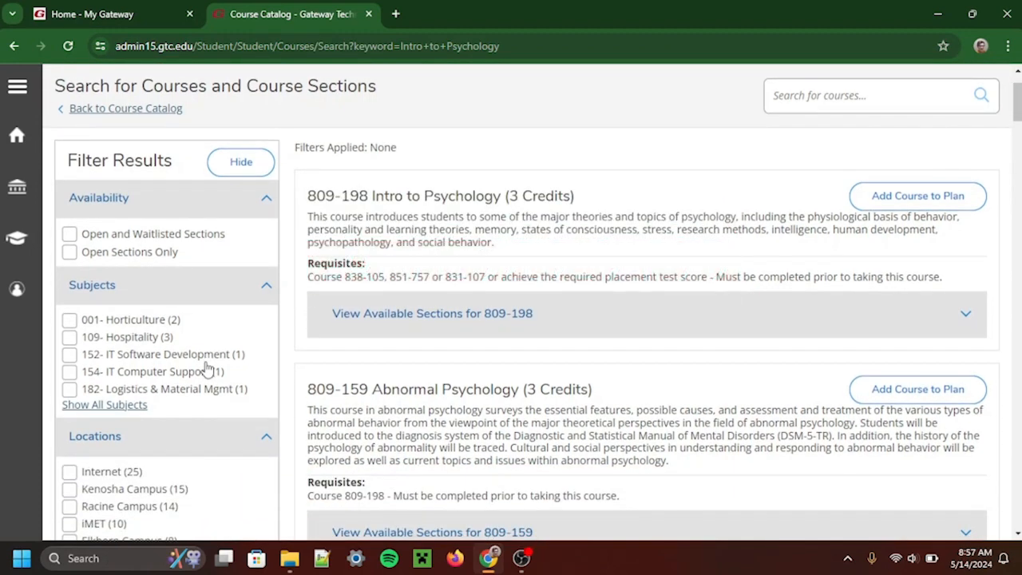
pyautogui.scroll(-3)
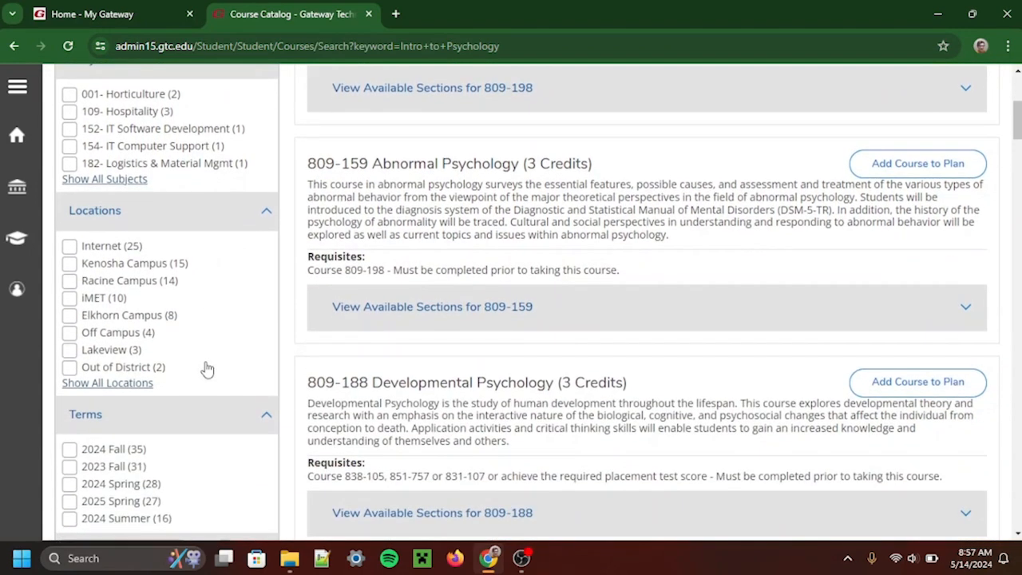
pyautogui.scroll(-3)
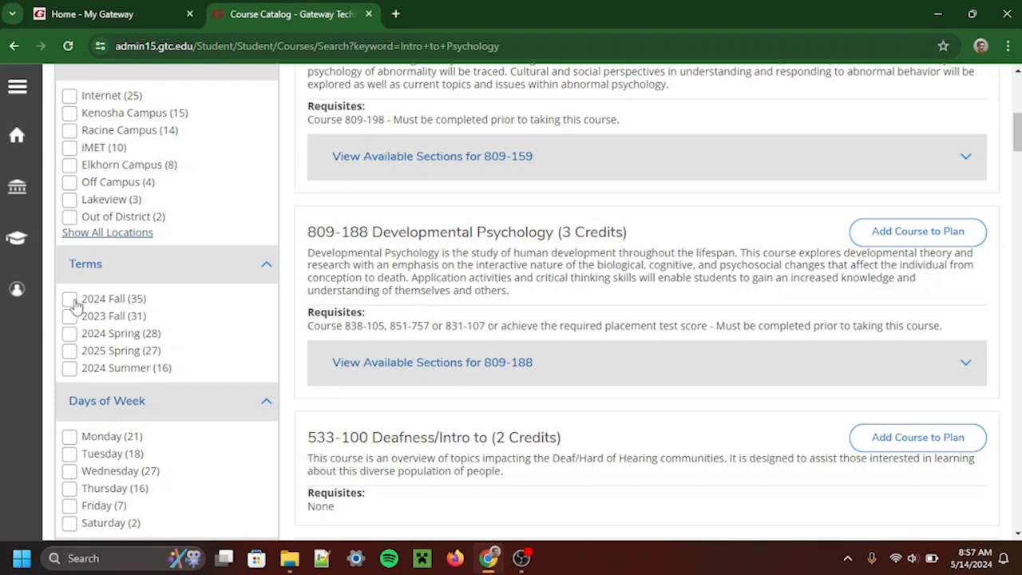
pyautogui.click(70, 298)
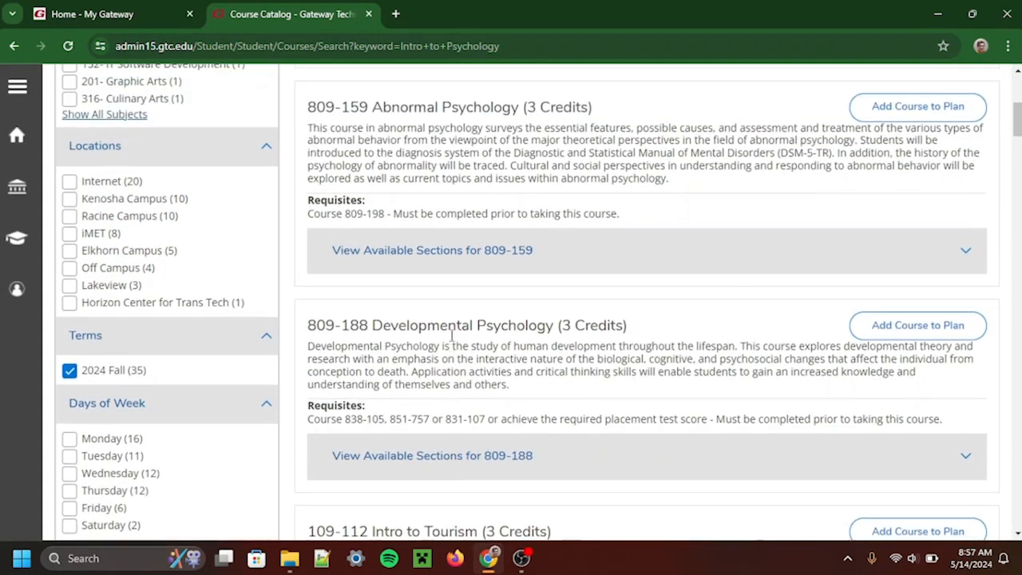
pyautogui.scroll(3)
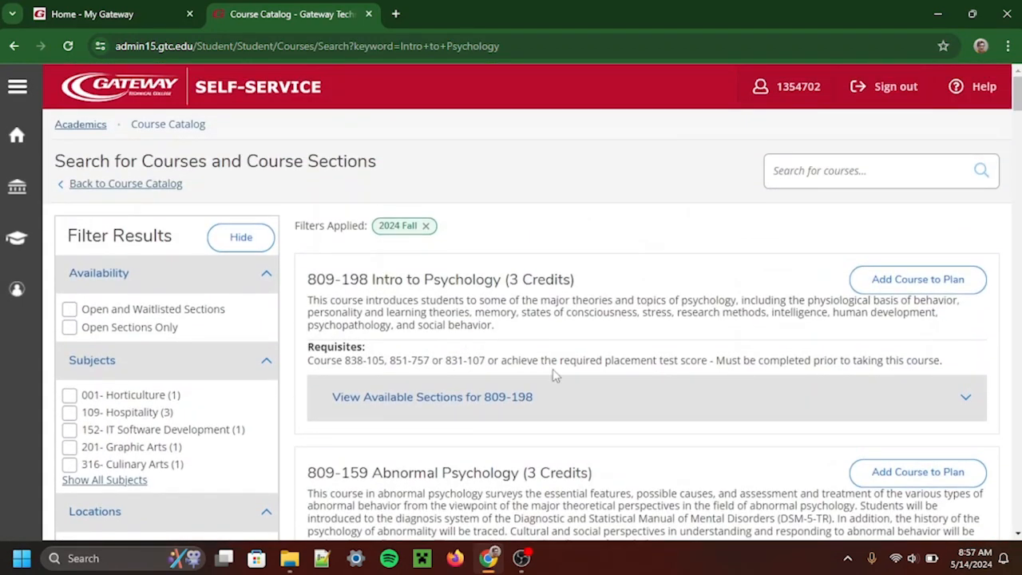
pyautogui.moveTo(619, 399)
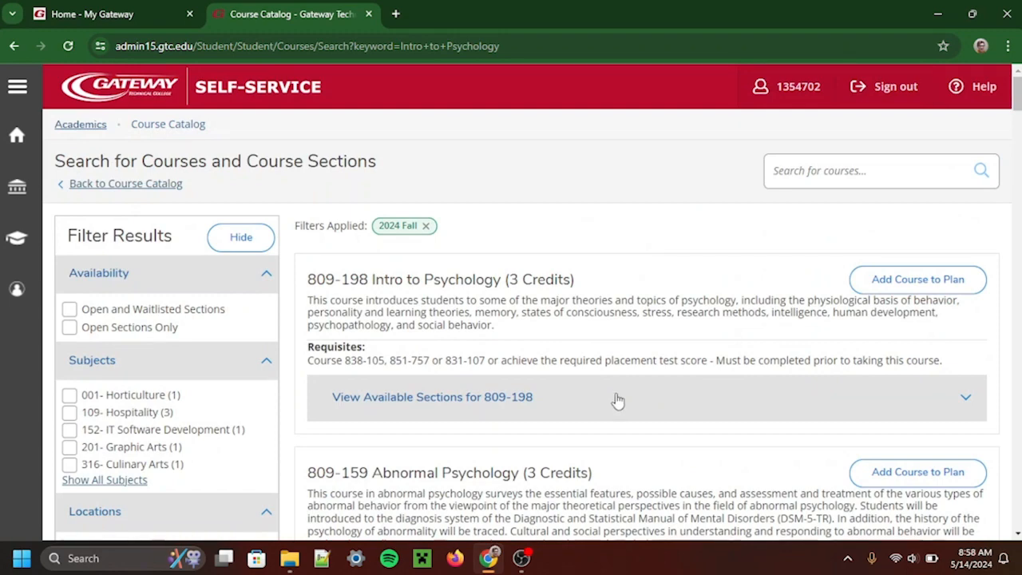
# List 809-198 Intro to Psychology sections and scroll to section 809-198-2K11
pyautogui.click(432, 397)
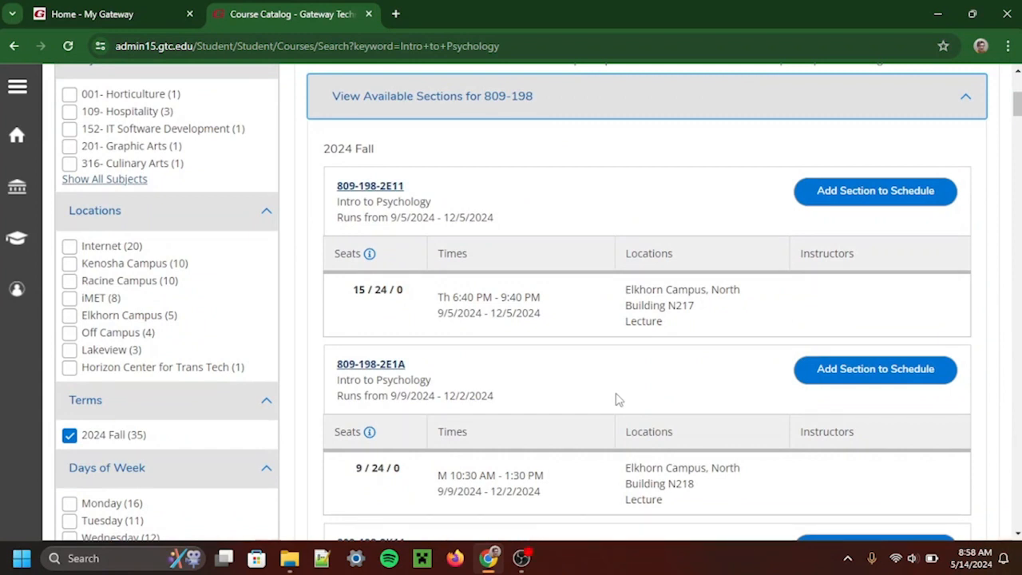
pyautogui.moveTo(471, 254)
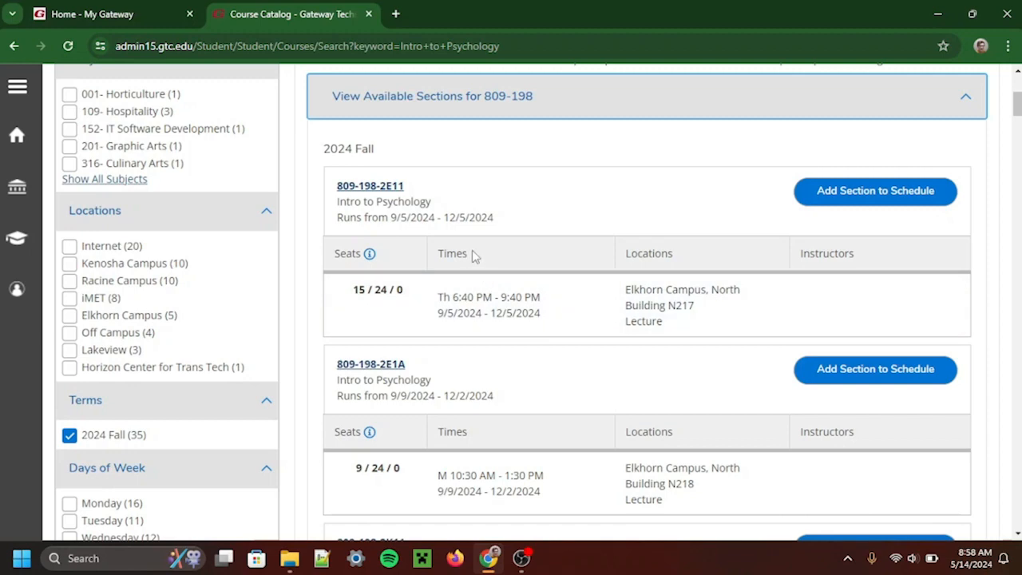
pyautogui.scroll(-3)
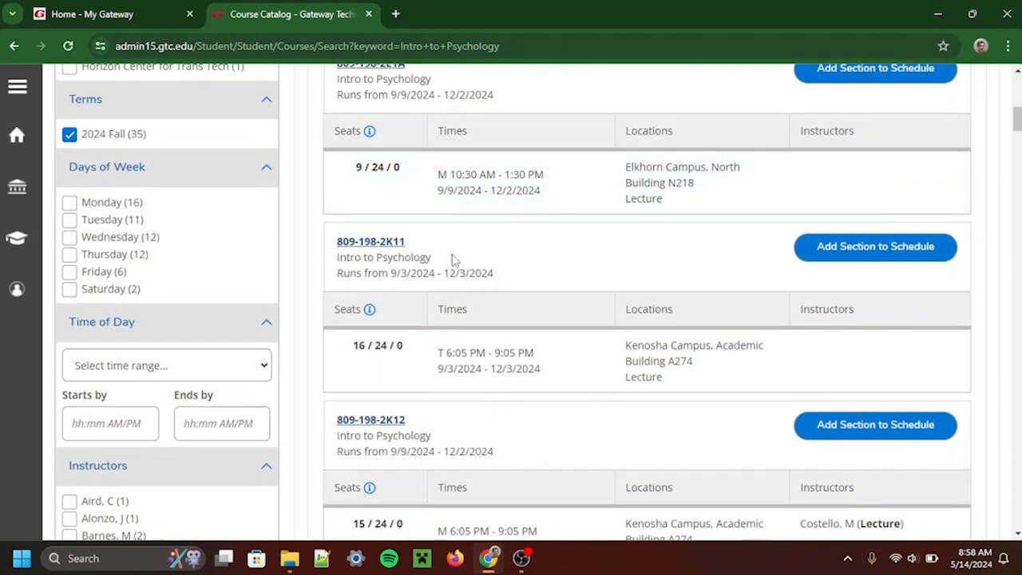
pyautogui.scroll(-3)
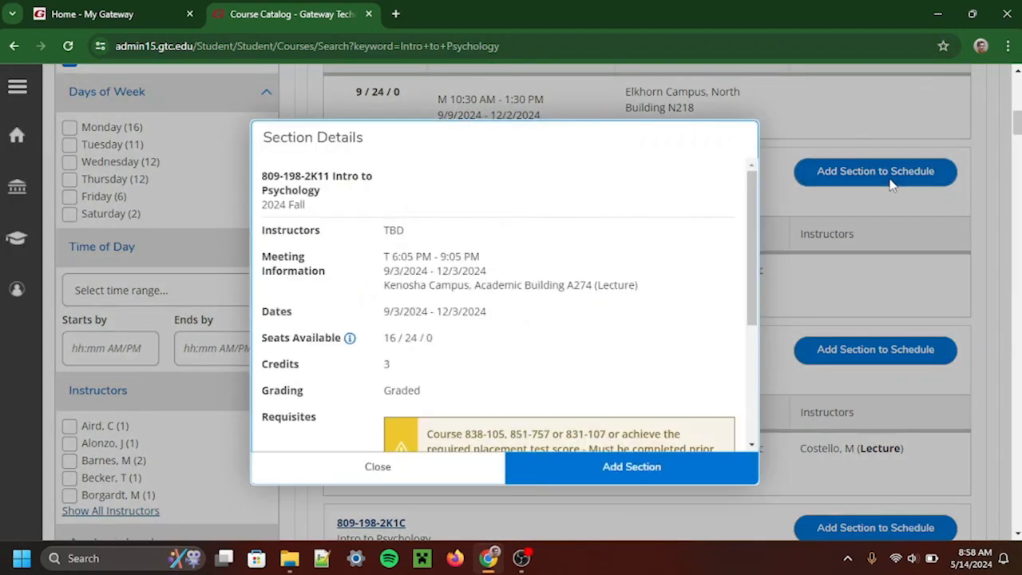
pyautogui.moveTo(639, 258)
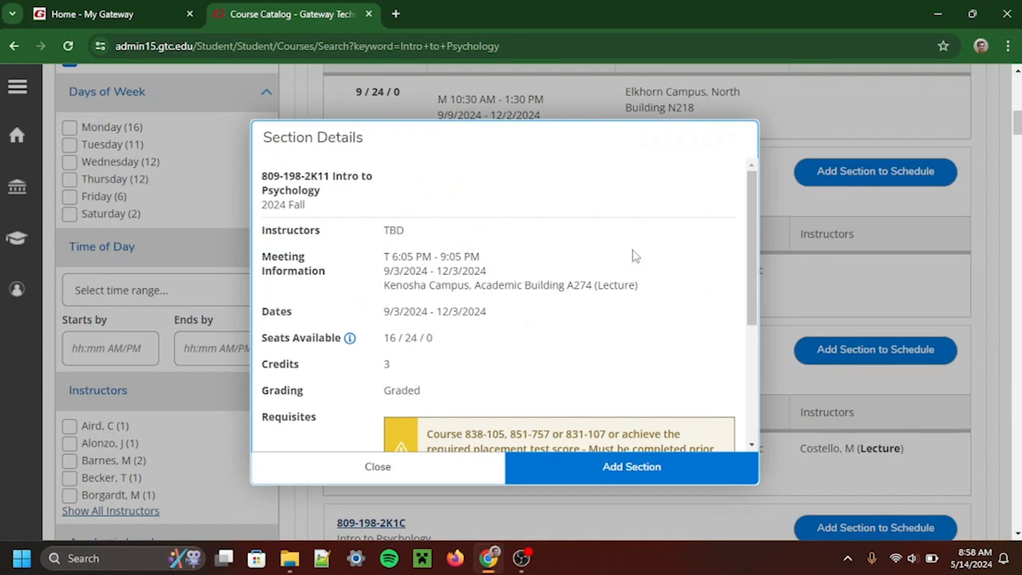
# Add section 809-198-2K11 to the schedule, then return to Catalog Advanced Search
pyautogui.scroll(-3)
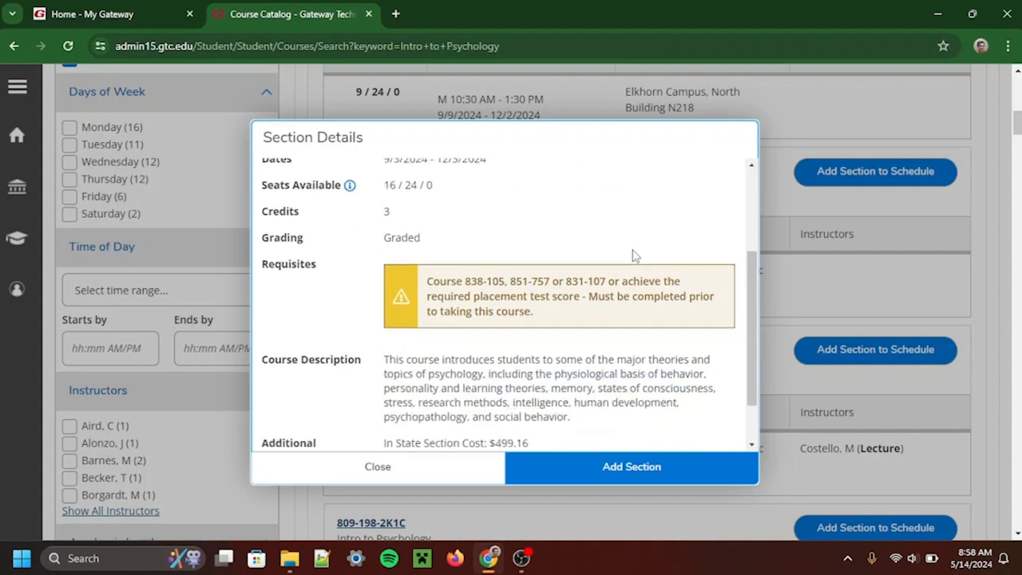
pyautogui.scroll(-3)
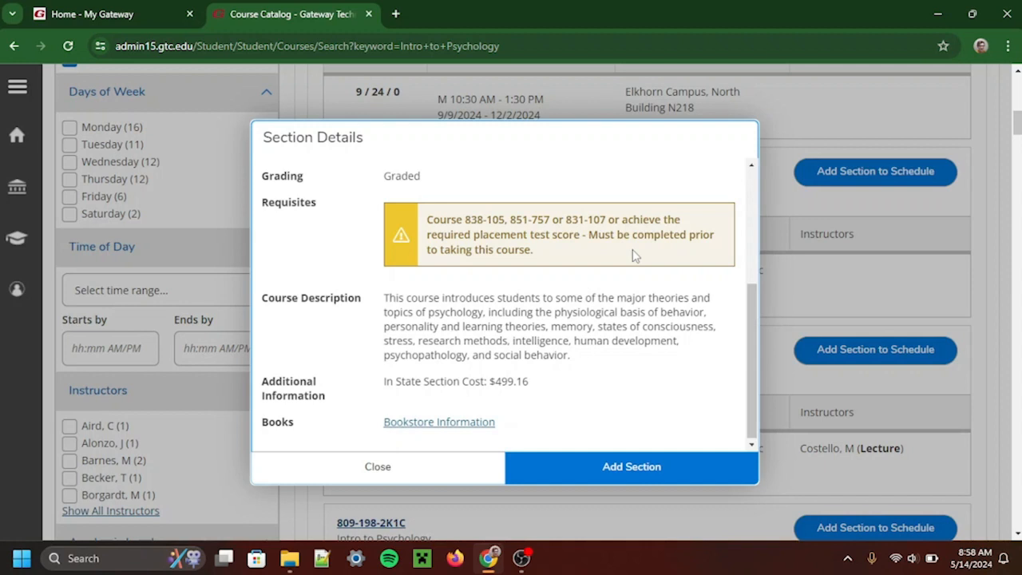
pyautogui.moveTo(635, 467)
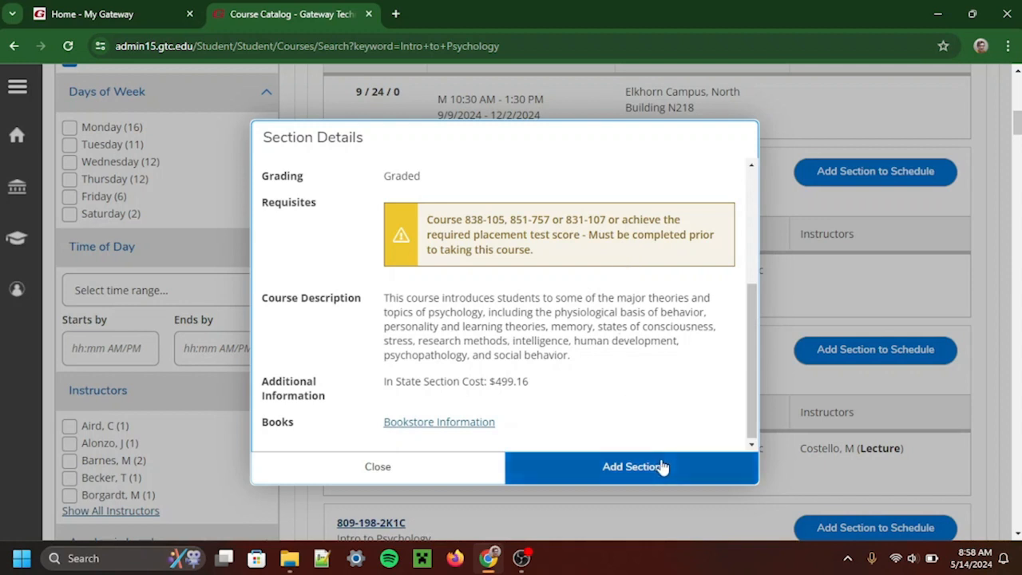
pyautogui.moveTo(635, 466)
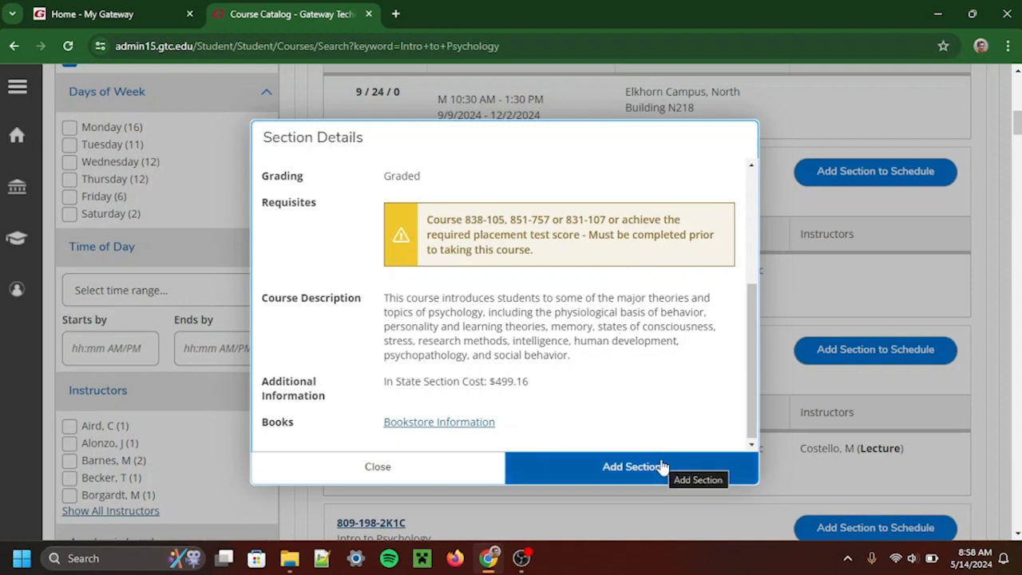
pyautogui.click(634, 467)
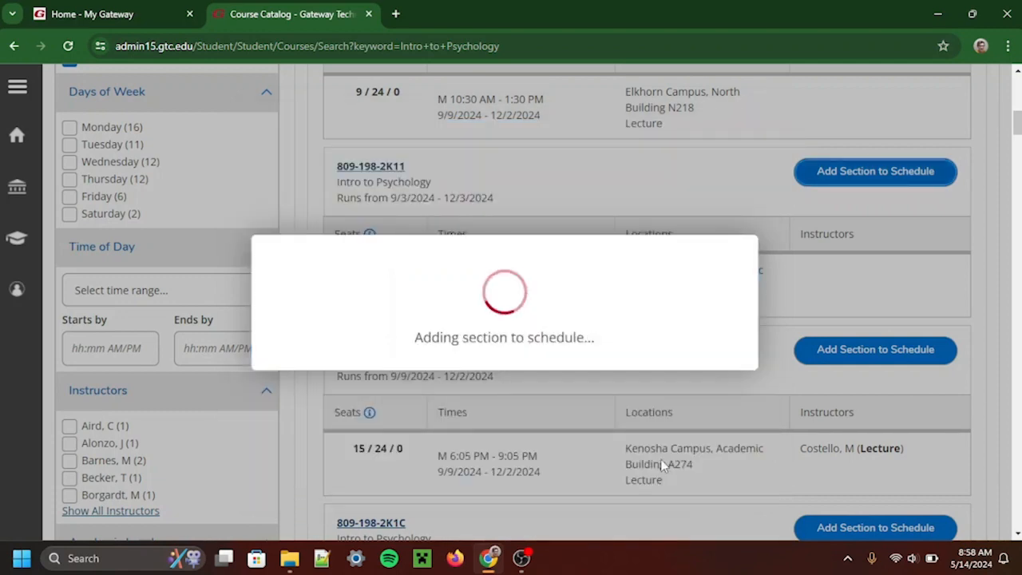
pyautogui.click(875, 170)
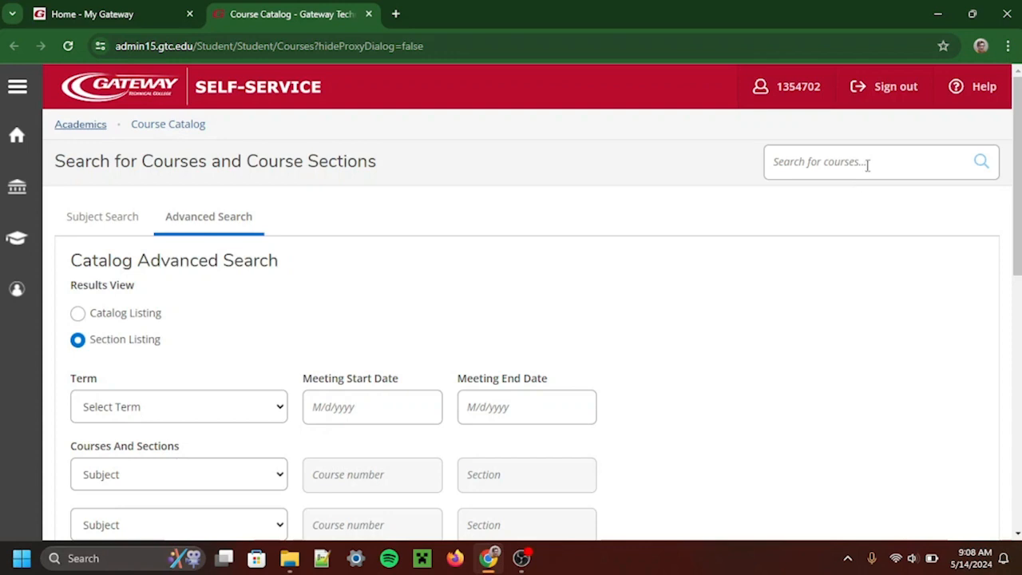
# Search for 103-143 and view details of section 103-143-2KM2
pyautogui.write('10')
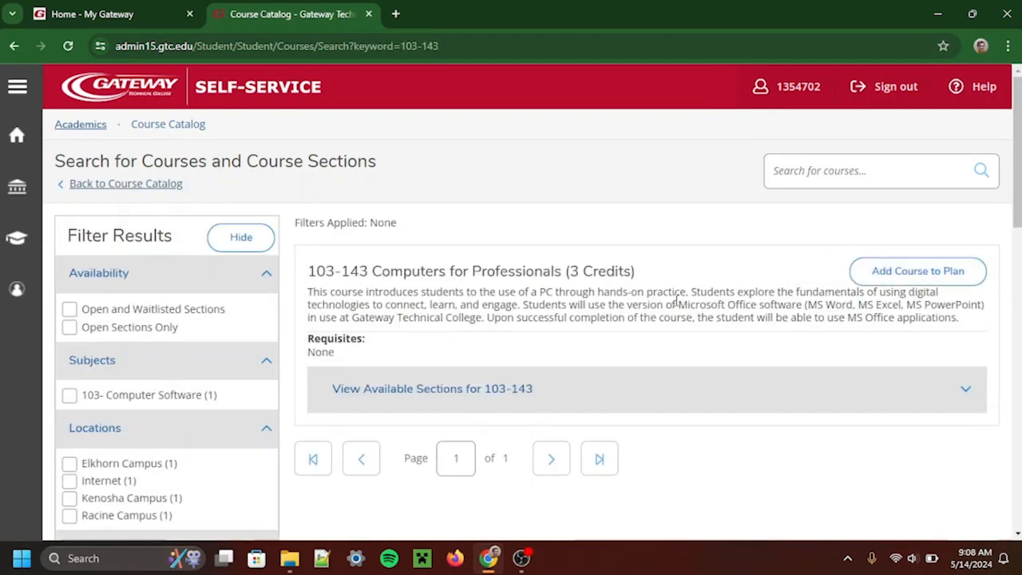
pyautogui.moveTo(669, 302)
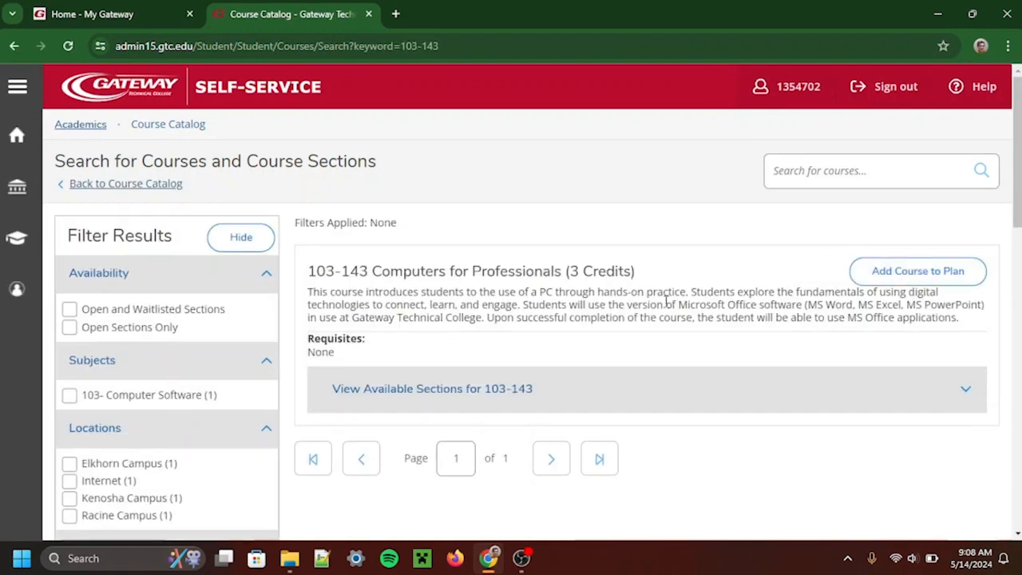
pyautogui.scroll(-3)
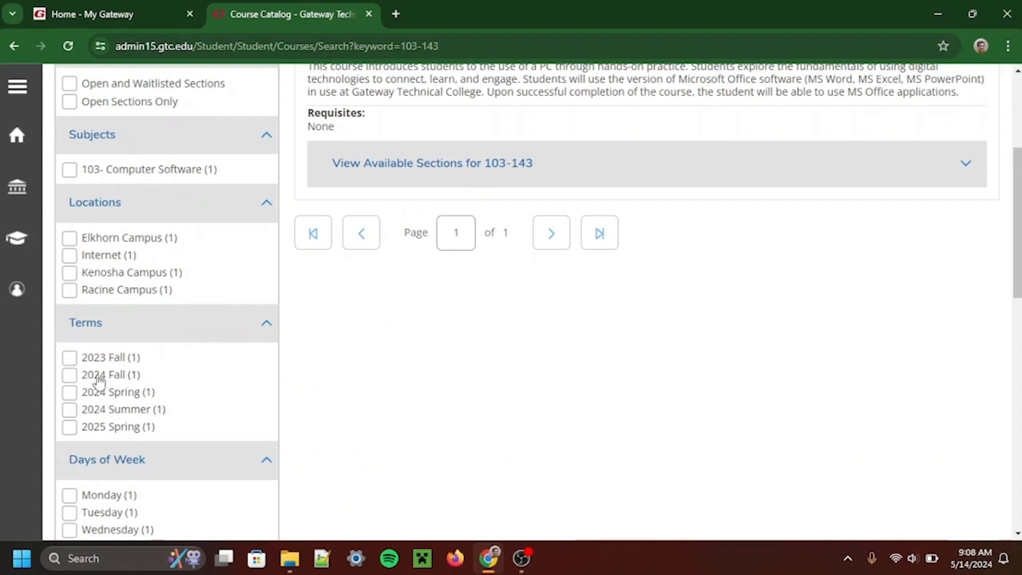
pyautogui.moveTo(95, 381)
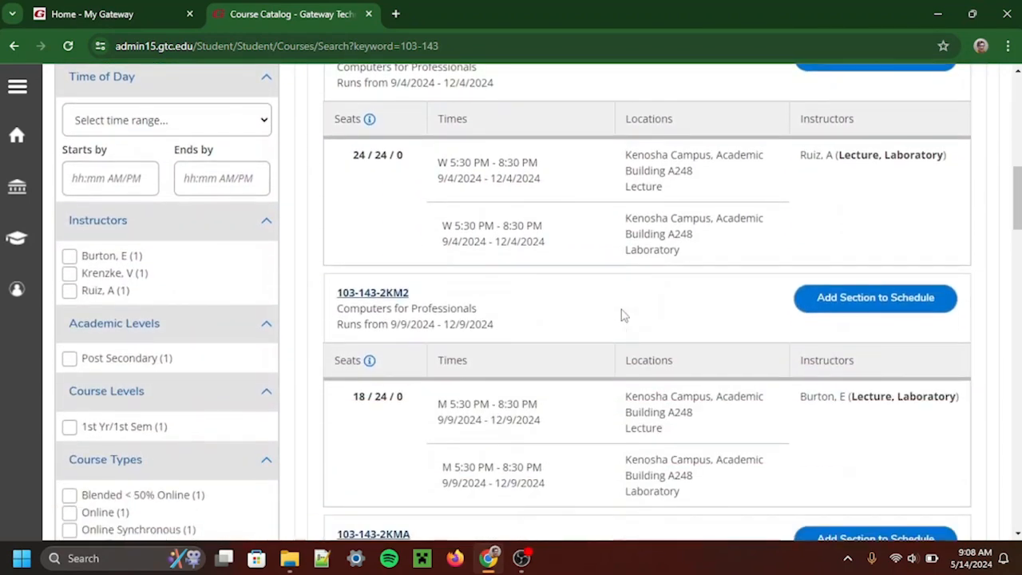
pyautogui.click(372, 292)
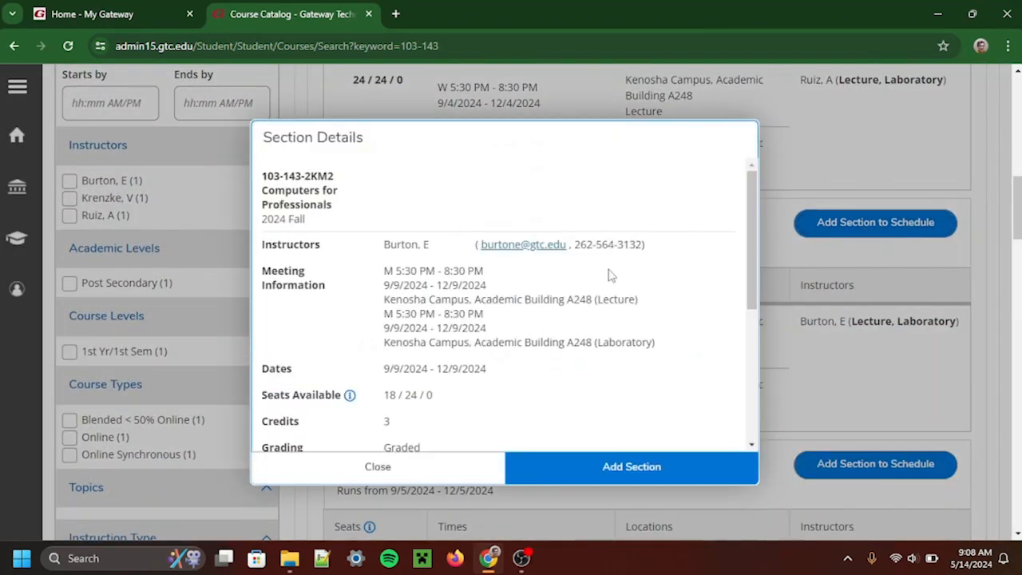
# Add section 103-143-2KM2 to the plan from Section Details
pyautogui.scroll(-3)
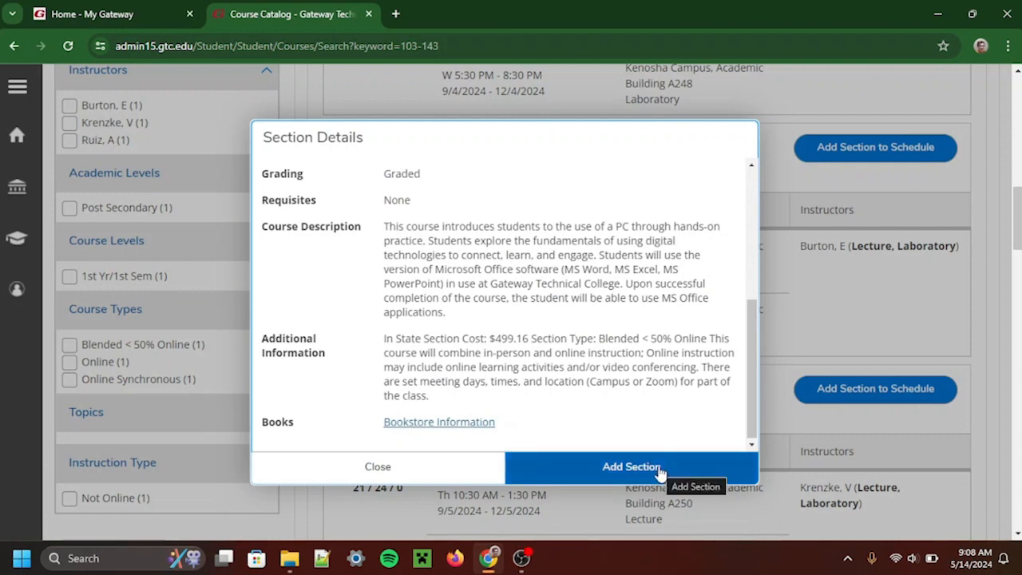
pyautogui.click(631, 466)
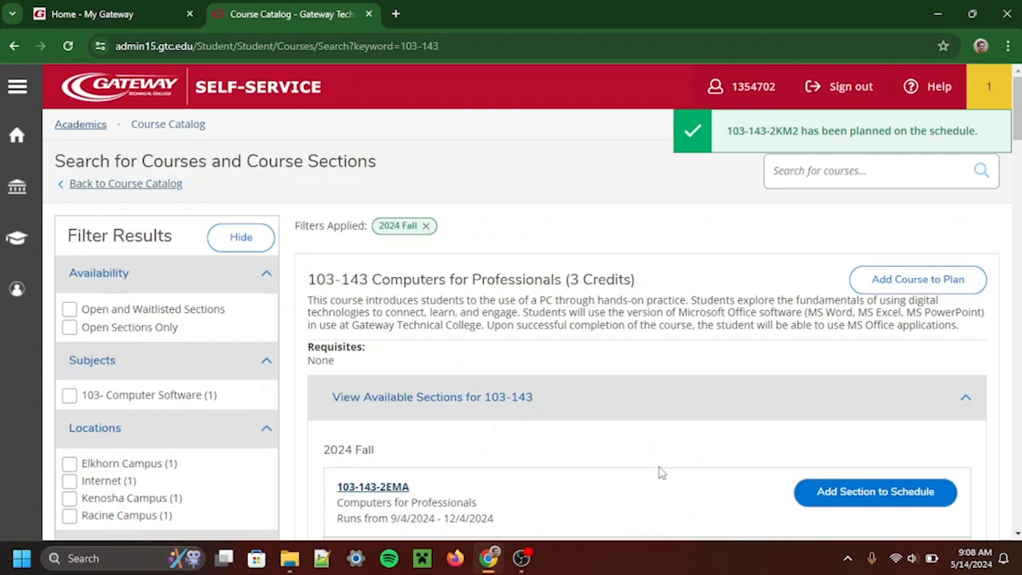
pyautogui.moveTo(171, 258)
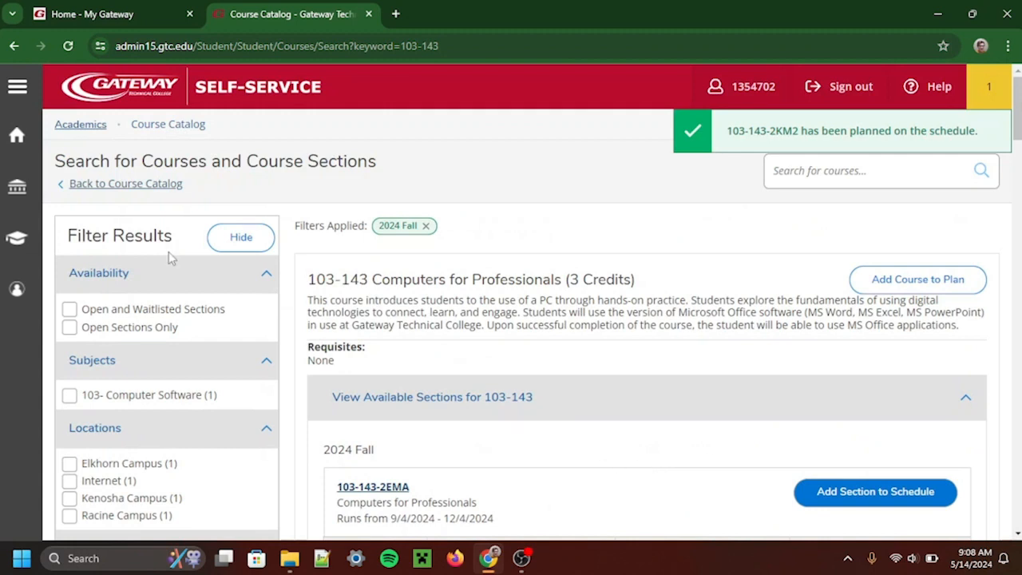
# Go to Academics > Plan & Schedule and register all planned courses
pyautogui.click(17, 86)
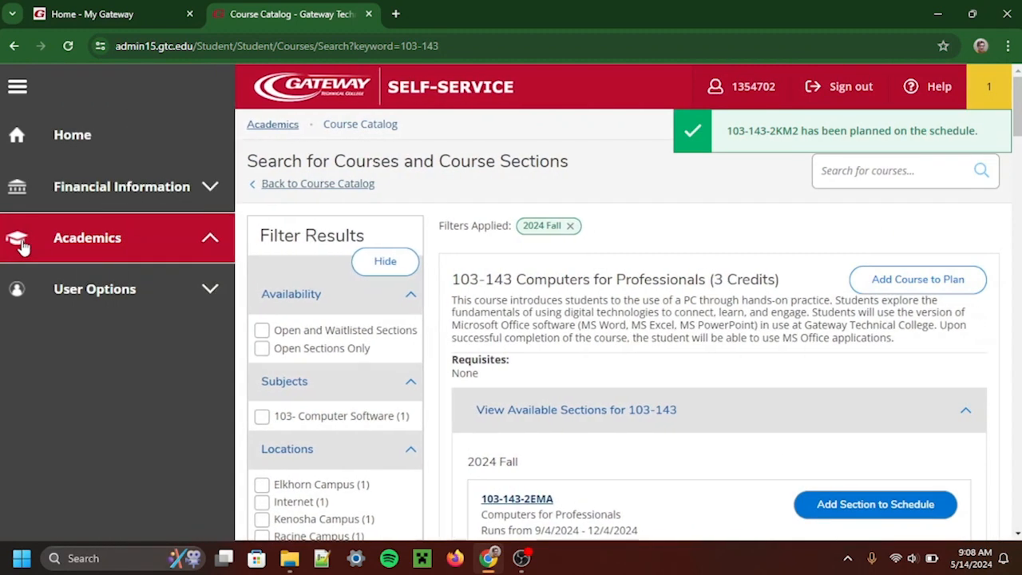
pyautogui.click(87, 237)
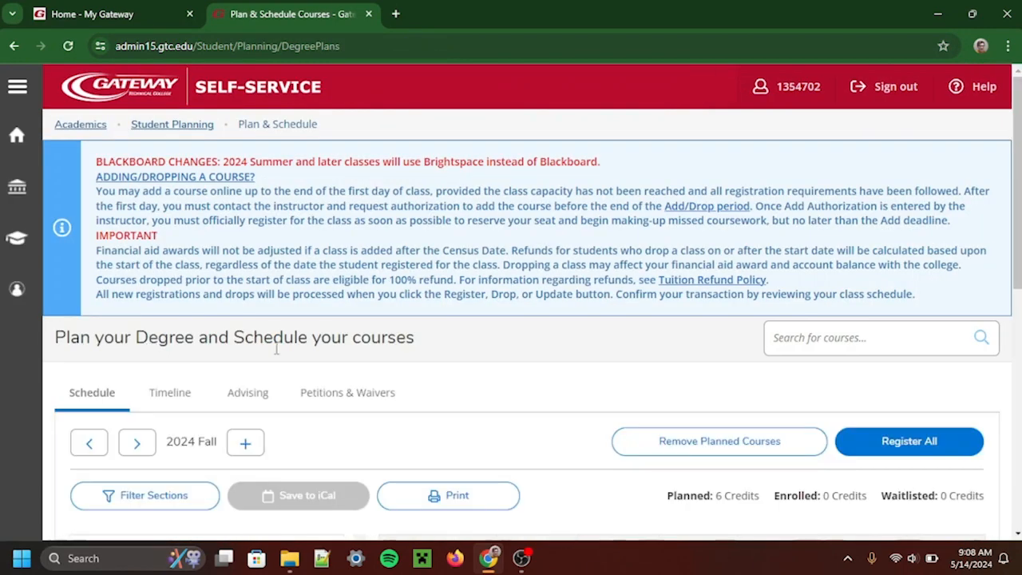
pyautogui.scroll(-3)
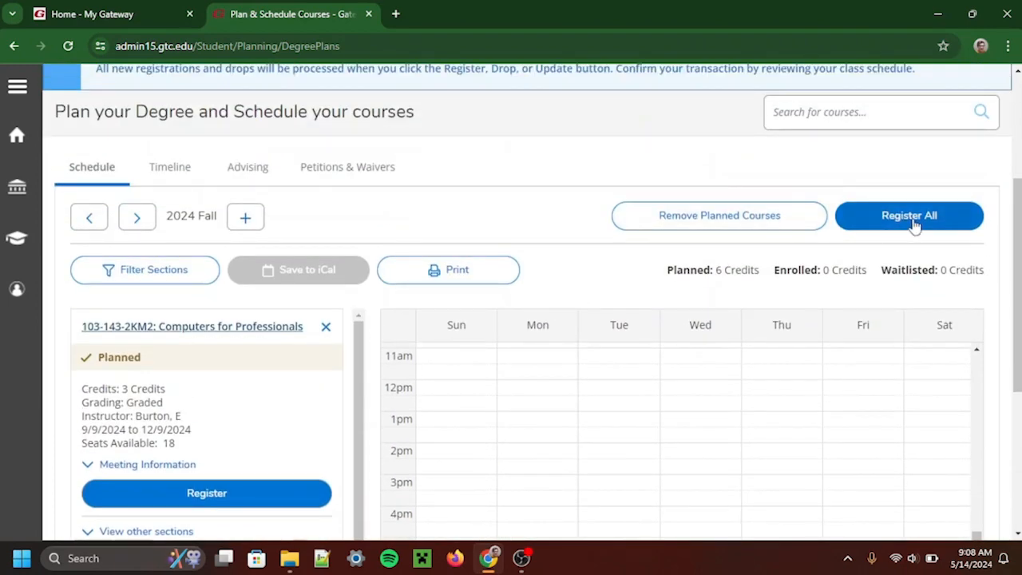
pyautogui.click(909, 215)
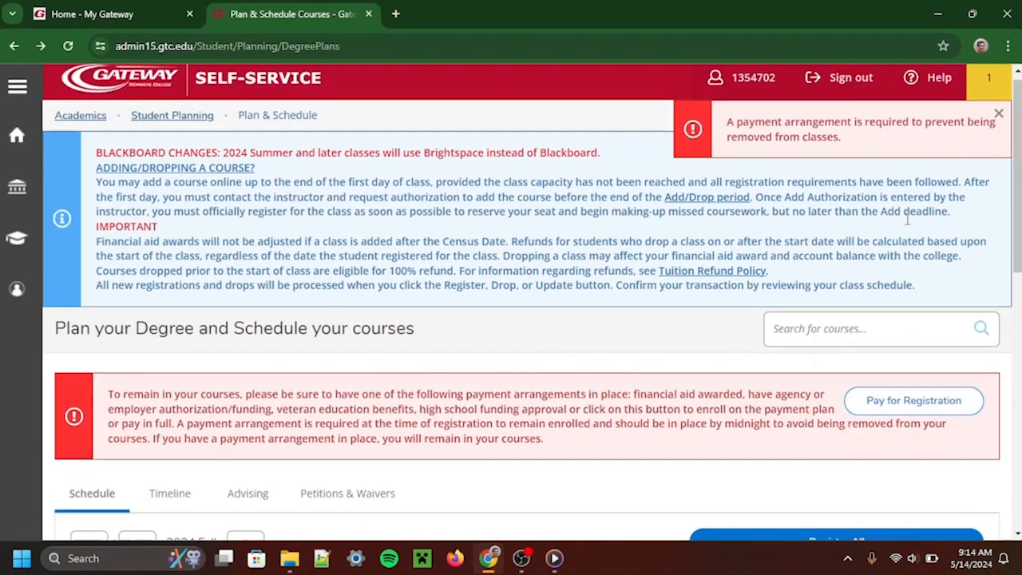
# Start payment arrangements via Pay for Registration in the warning banner
pyautogui.scroll(-3)
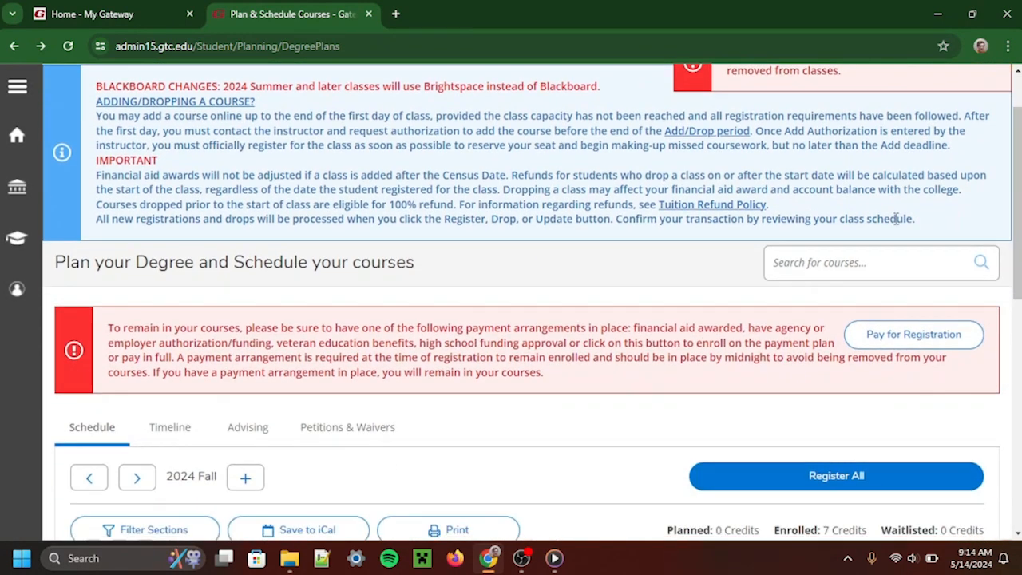
pyautogui.scroll(-3)
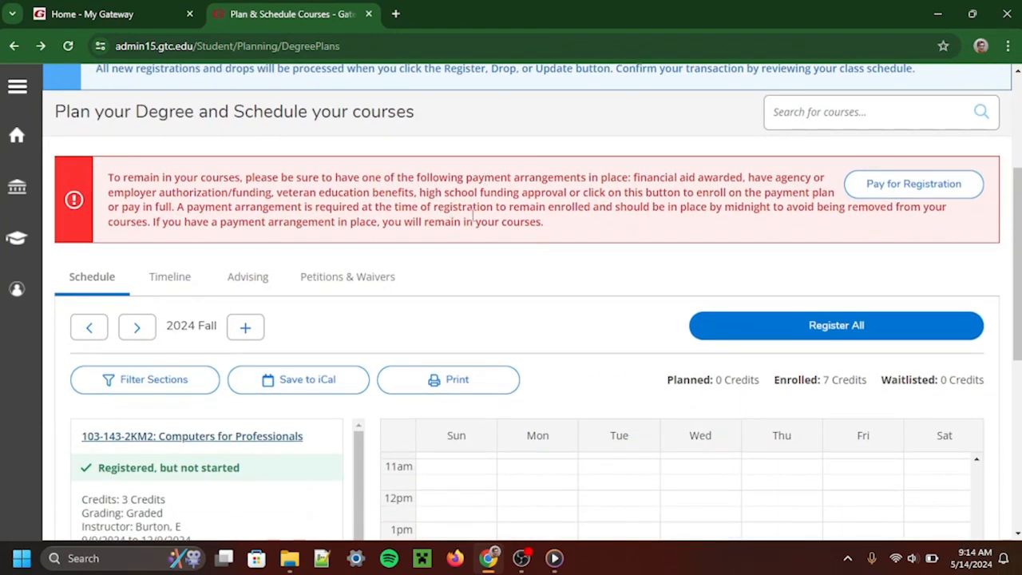
pyautogui.moveTo(947, 198)
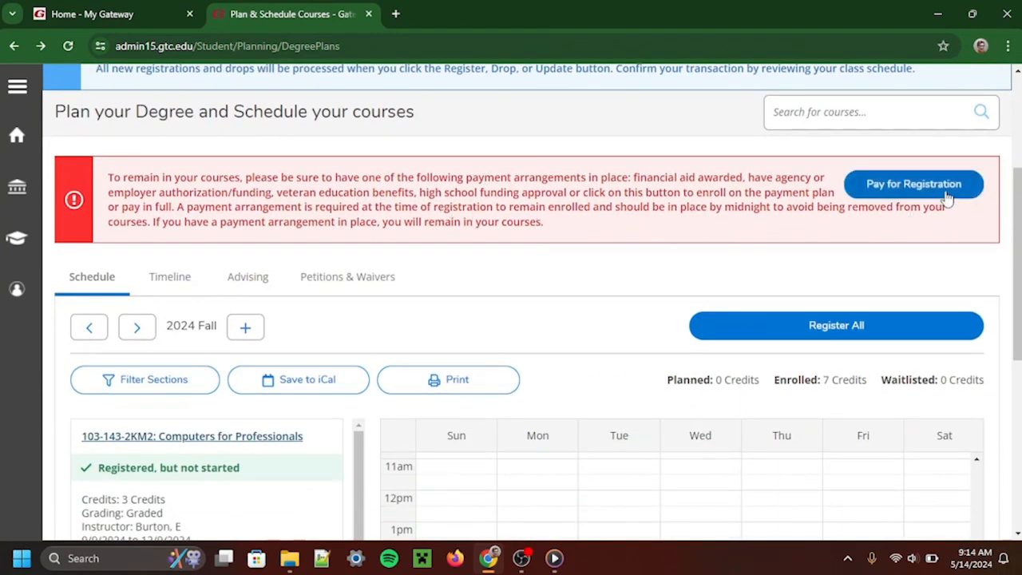
pyautogui.click(913, 184)
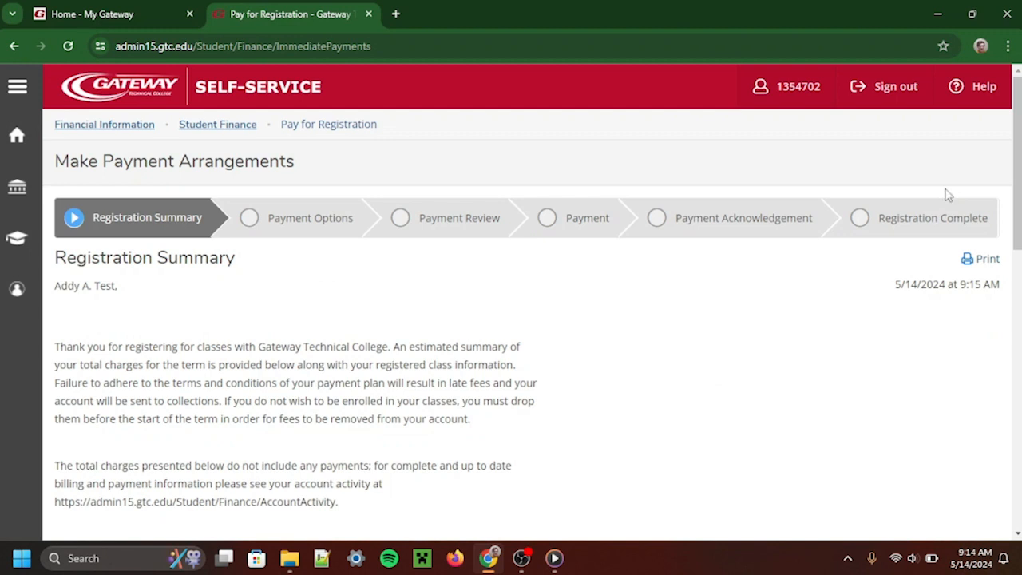
pyautogui.scroll(-3)
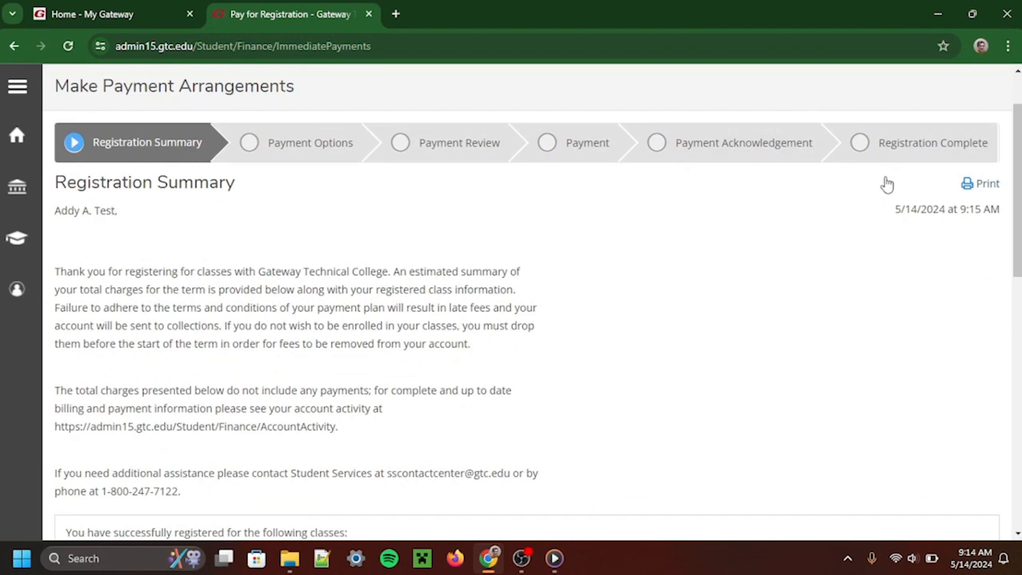
pyautogui.scroll(-3)
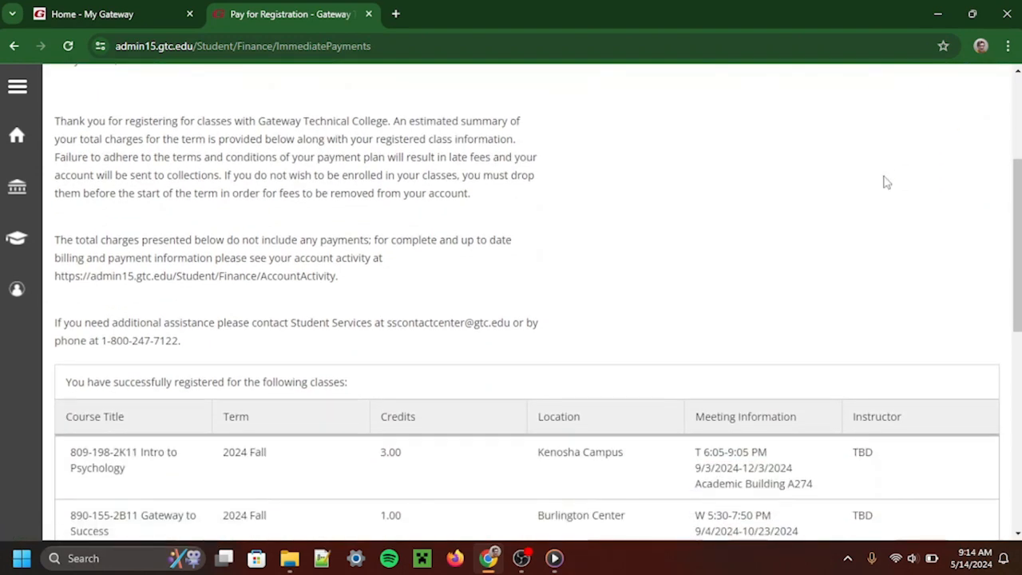
pyautogui.scroll(-3)
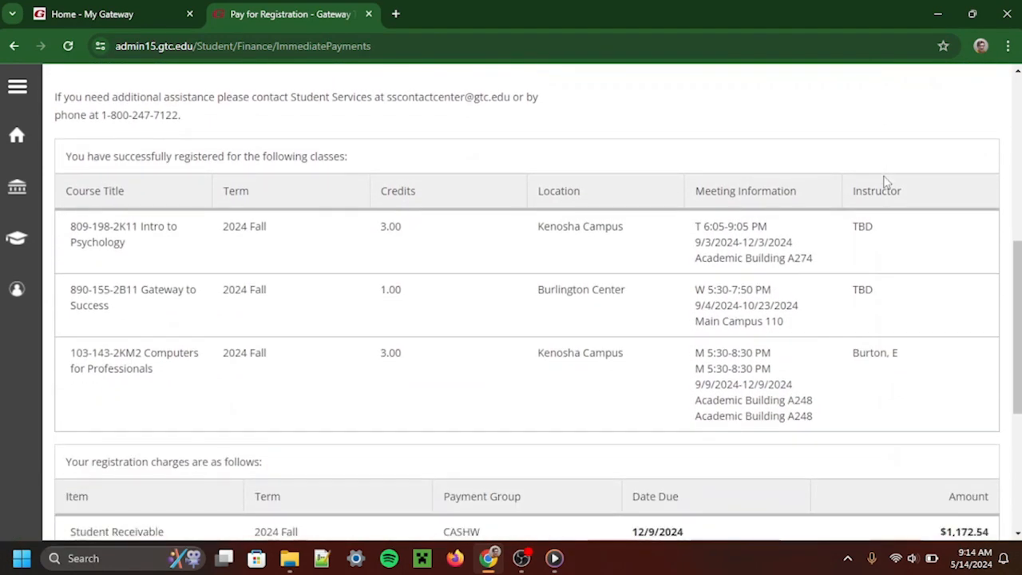